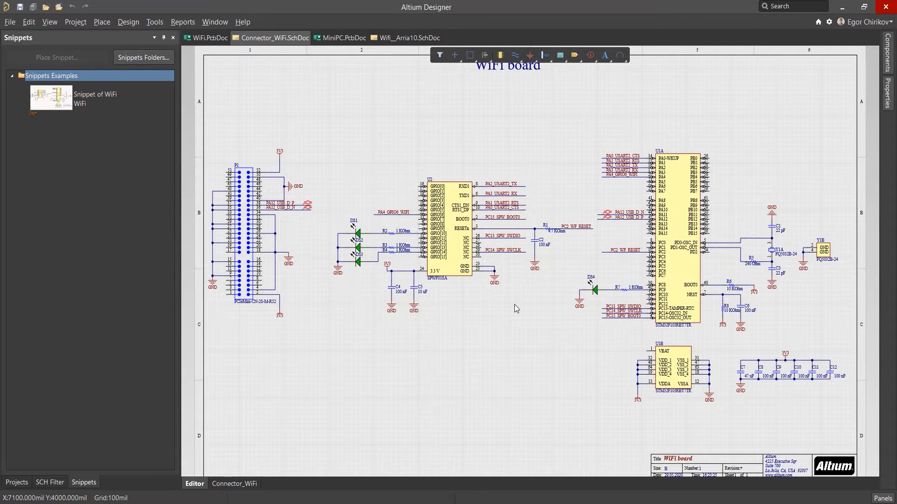
- Select the WiFi schematic snippet, then show the WiFi.PcbDoc board layout
click(95, 98)
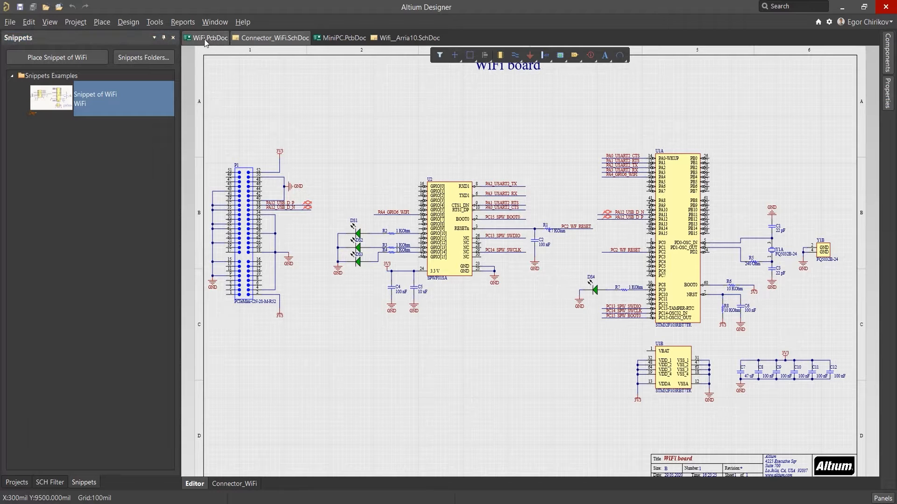
click(207, 38)
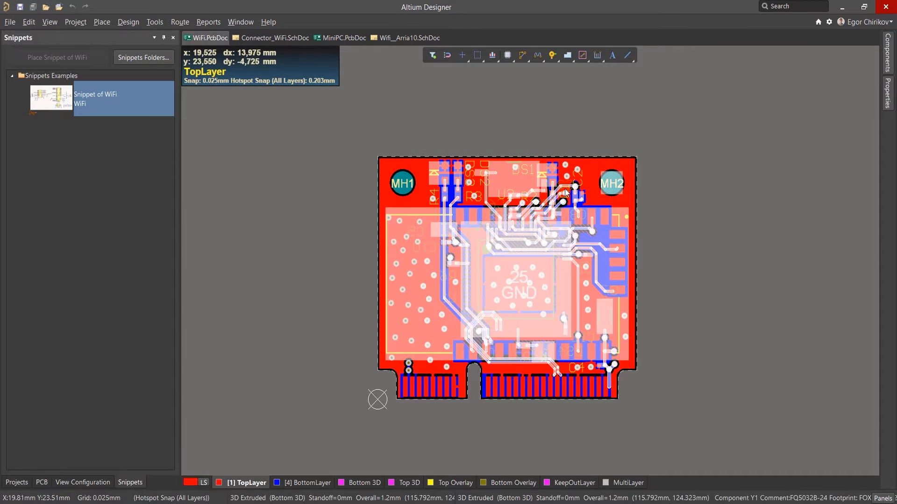
mouse_move(577, 244)
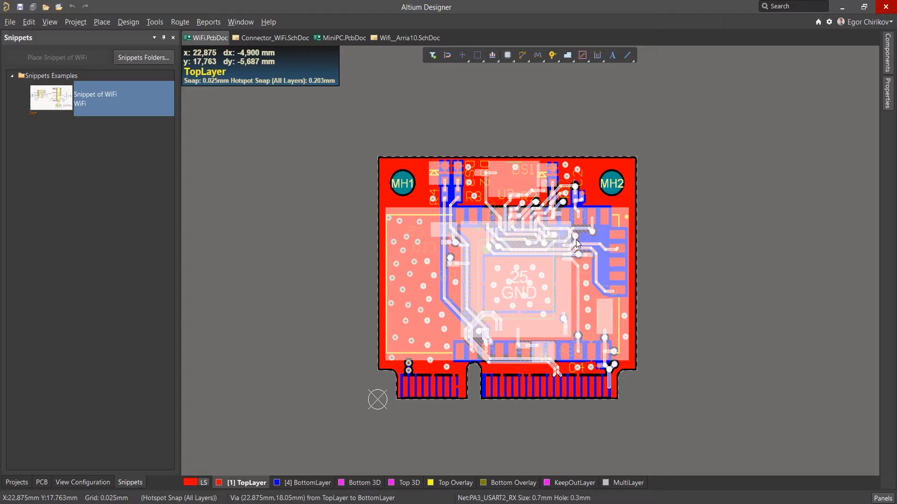
- Create a snippet from the selected board objects named 'Snippet of WiFi PCB' with comment 'WiFi'
right_click(578, 245)
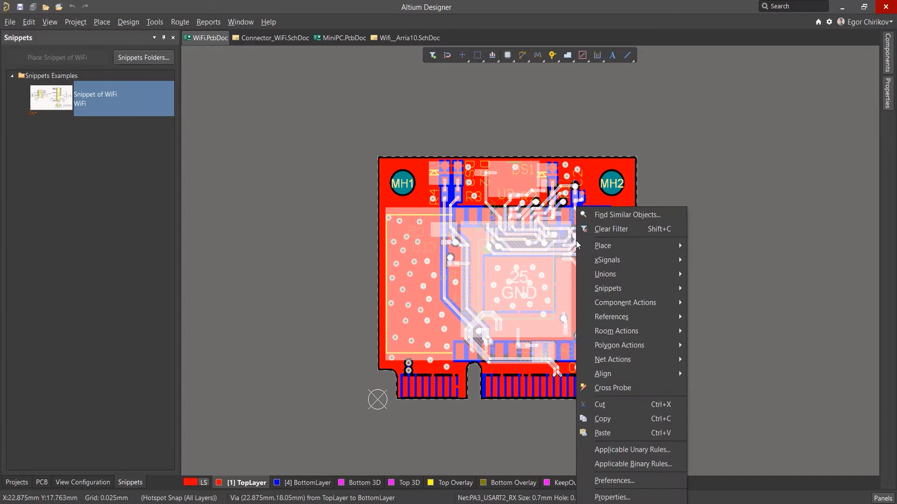
mouse_move(608, 289)
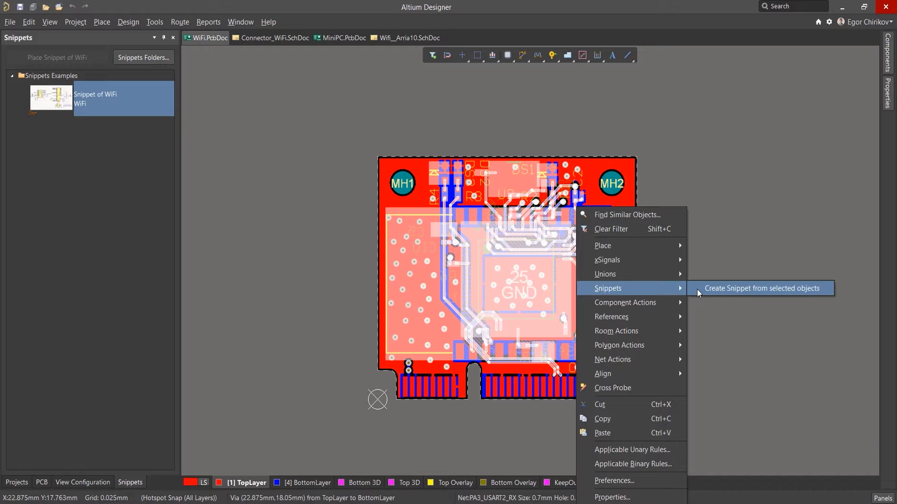
click(761, 288)
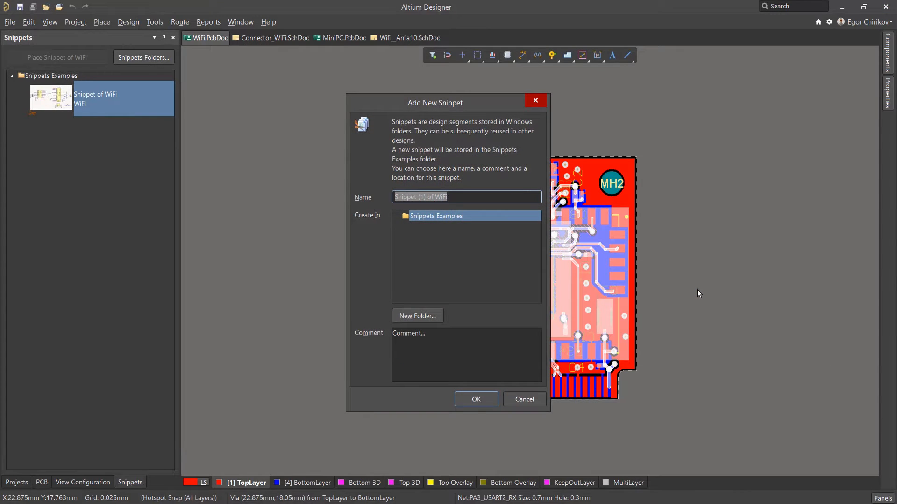
text(Snippet of WiFi PCB)
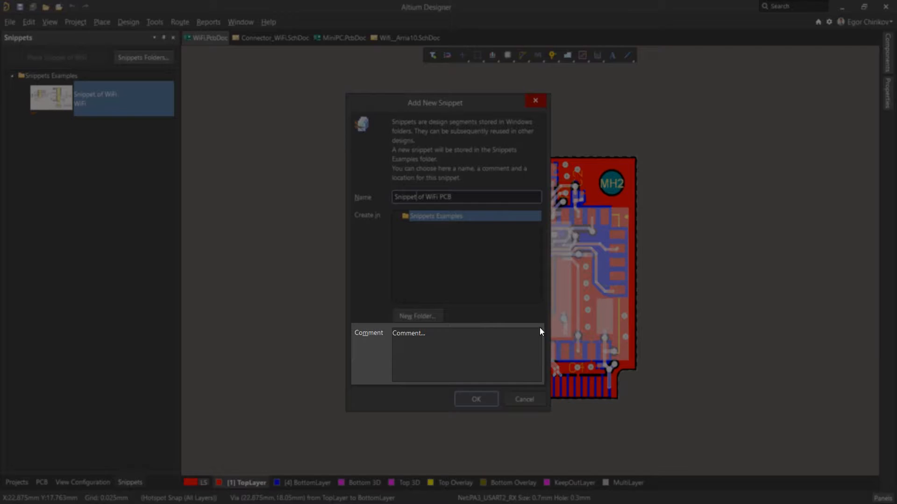
text(WiFi)
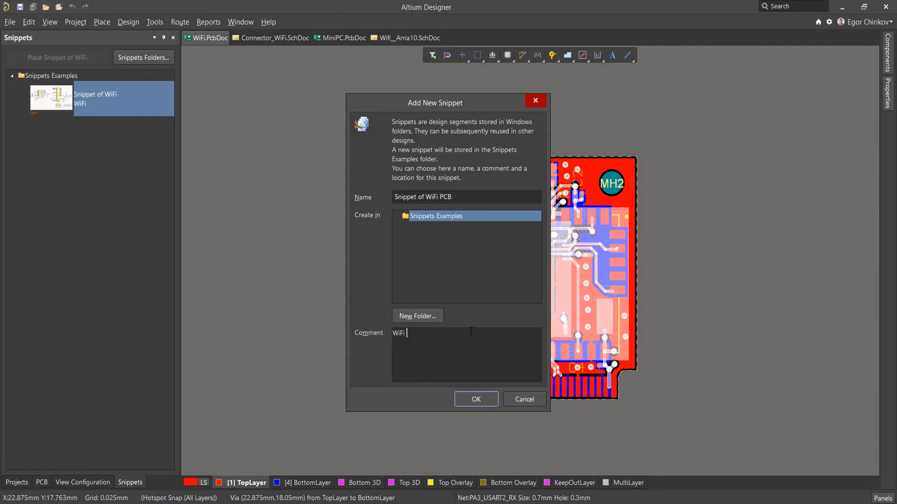
click(475, 399)
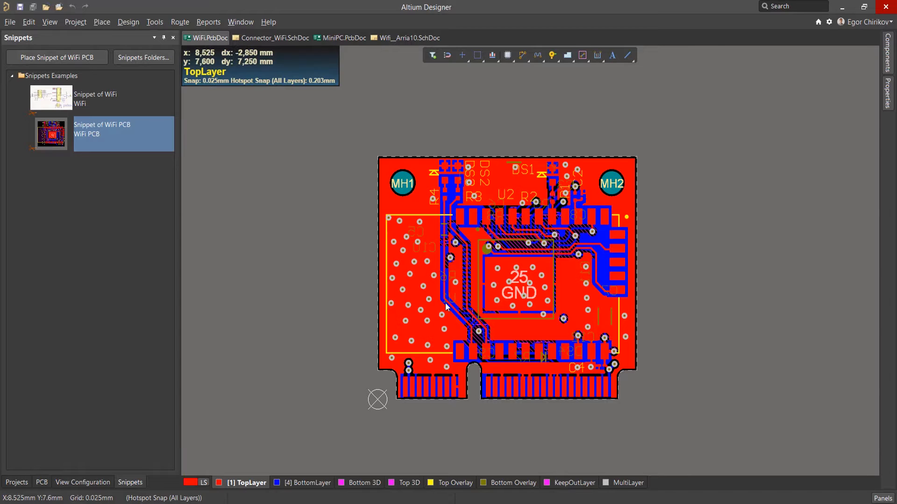
- Place the WiFi PCB snippet on the MiniPC board and repour all copper pours
click(343, 38)
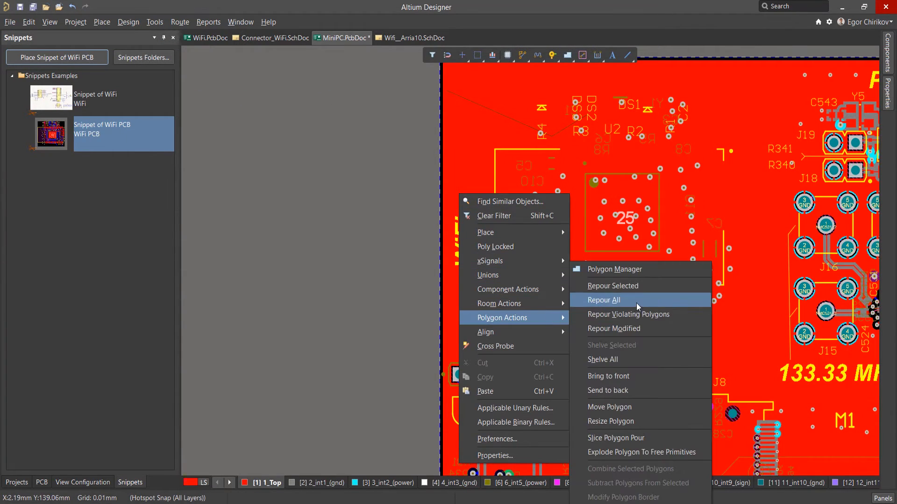
click(604, 300)
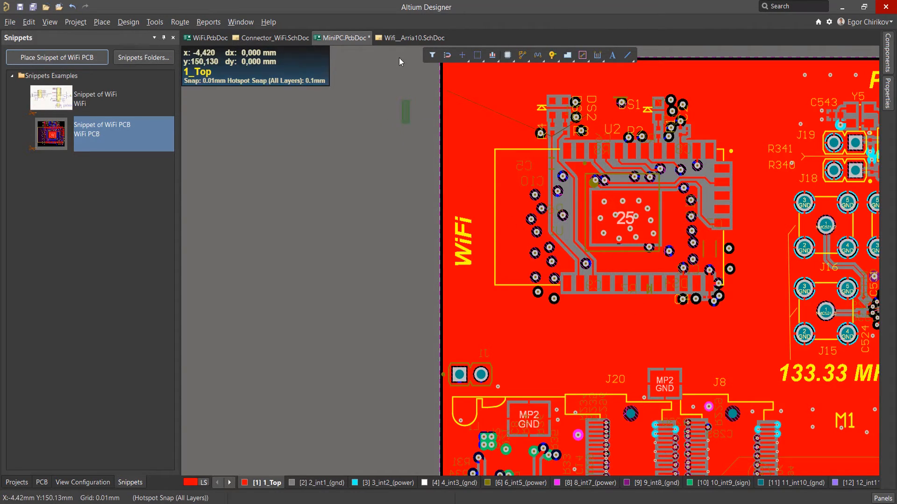
- Show the Wifi_Arria10 schematic and review Graphical Editing in Preferences
click(414, 38)
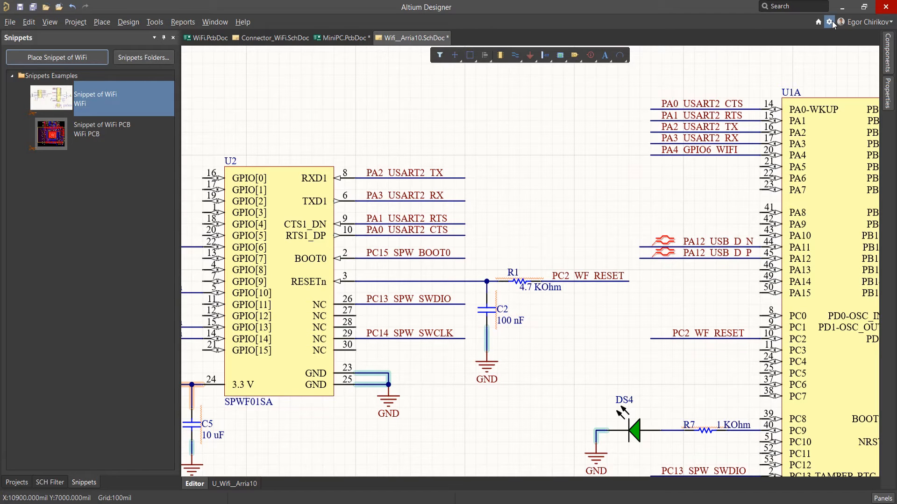
click(828, 22)
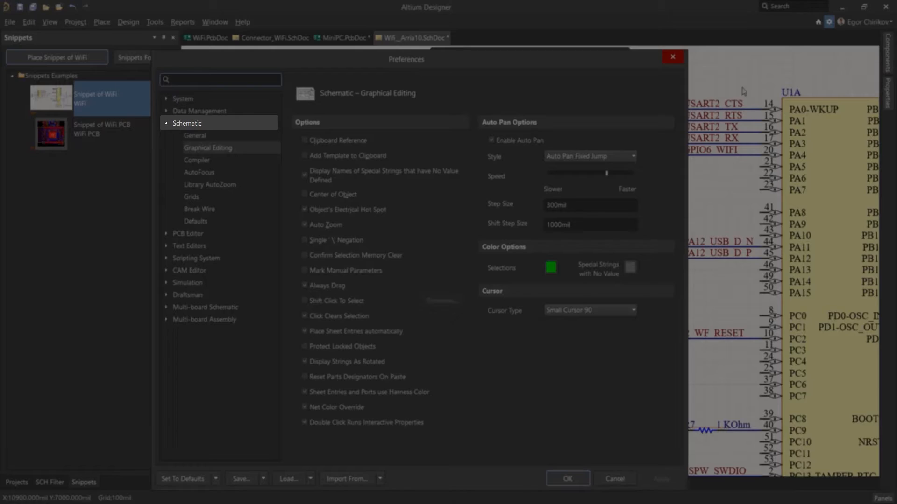
click(207, 148)
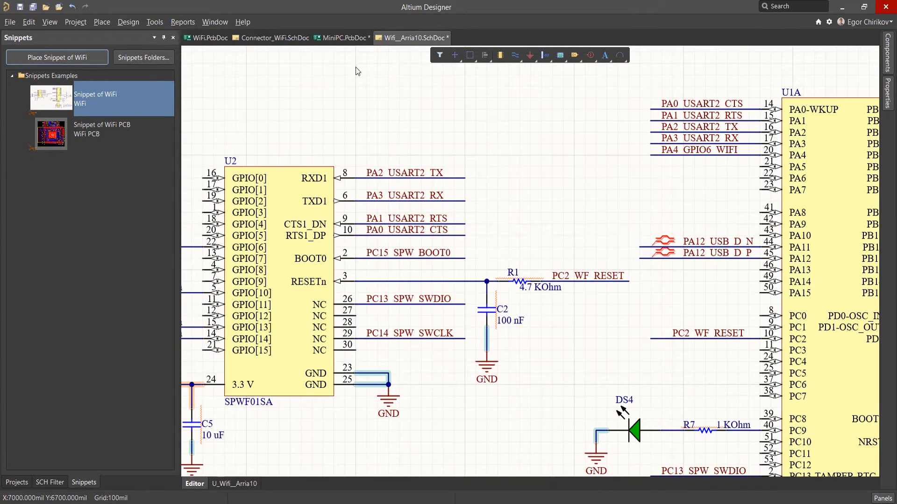
- In Component Links for MiniPC, pair all unmatched components by designator and perform the update
click(341, 38)
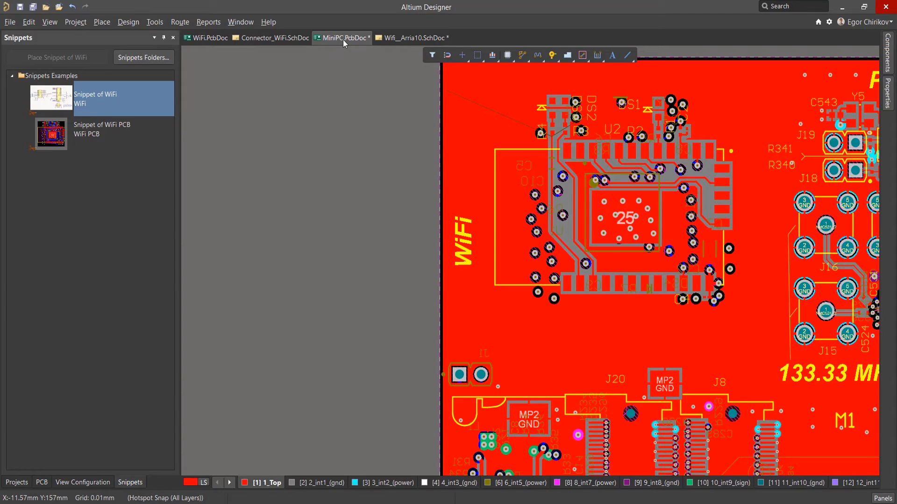
click(75, 22)
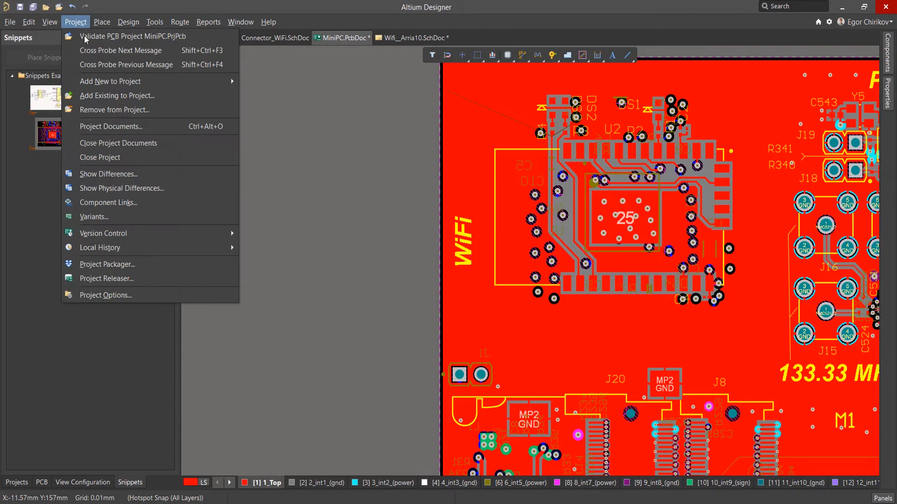
click(107, 202)
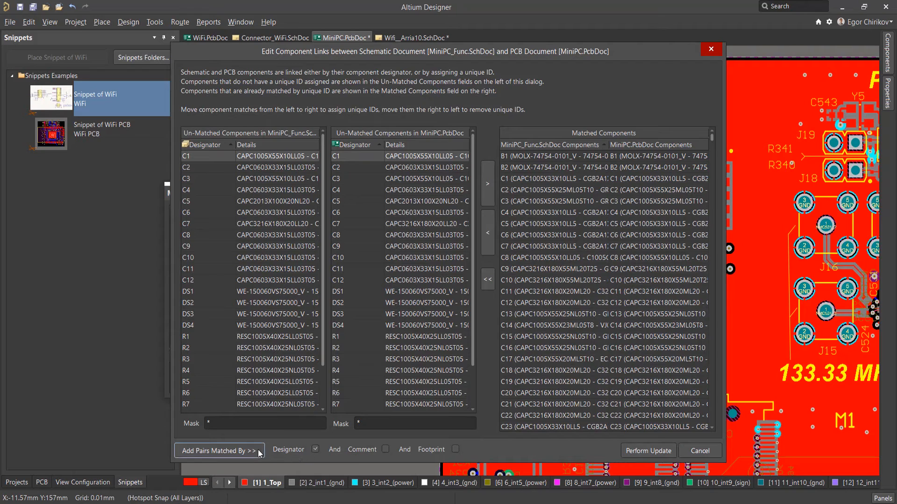
click(216, 450)
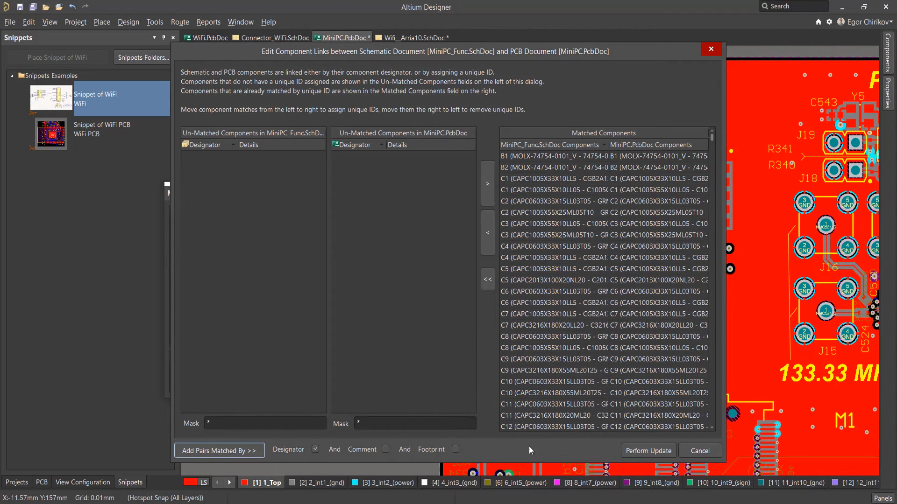
click(698, 450)
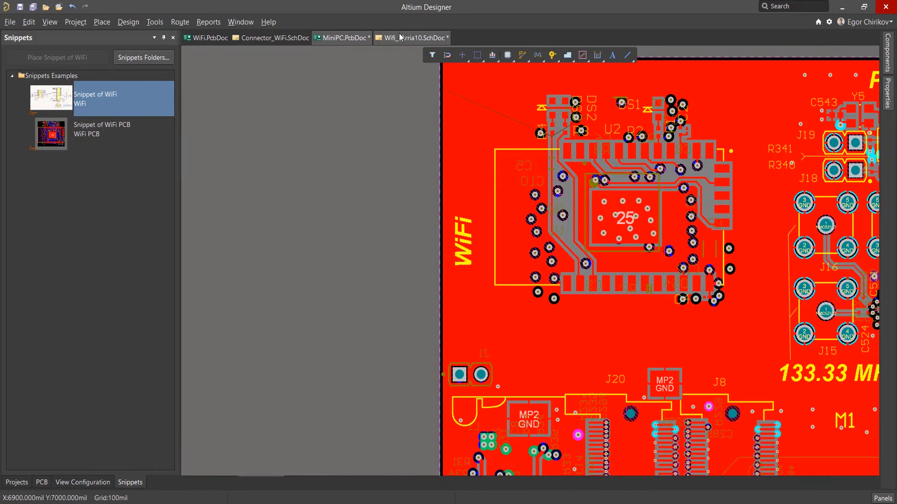
- Annotate only the Wifi_Arria10 sheet so U2 becomes U36, R1 R126, C2 C482, U1A U35A
click(412, 38)
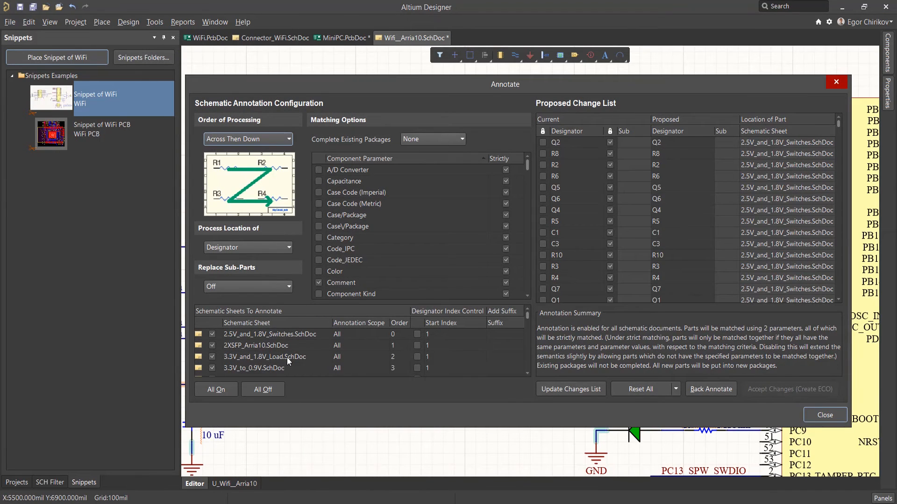
click(262, 389)
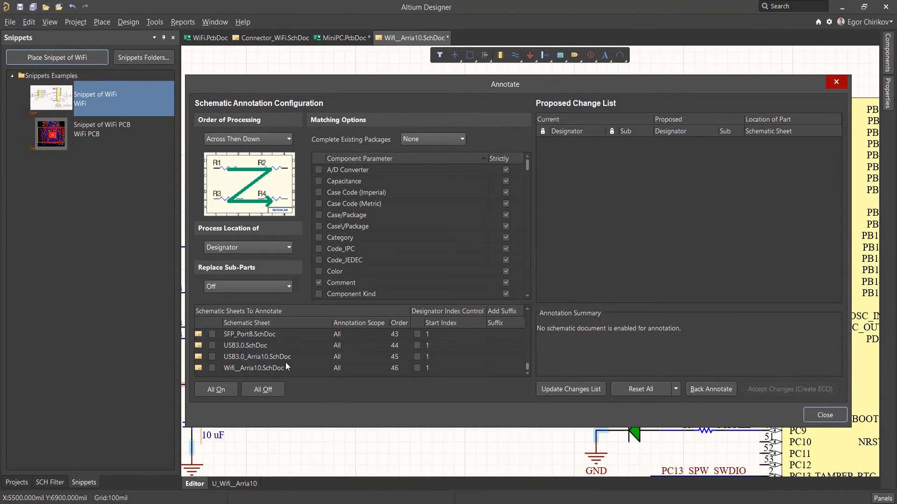
click(212, 367)
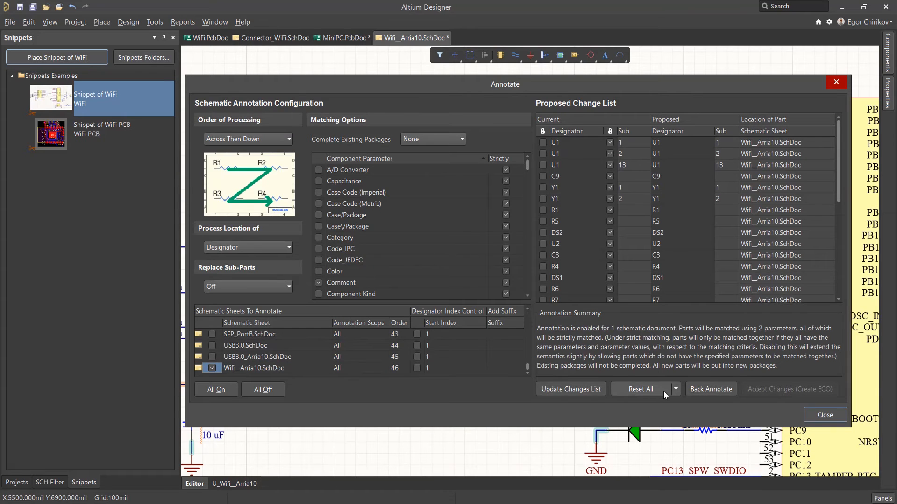
click(639, 389)
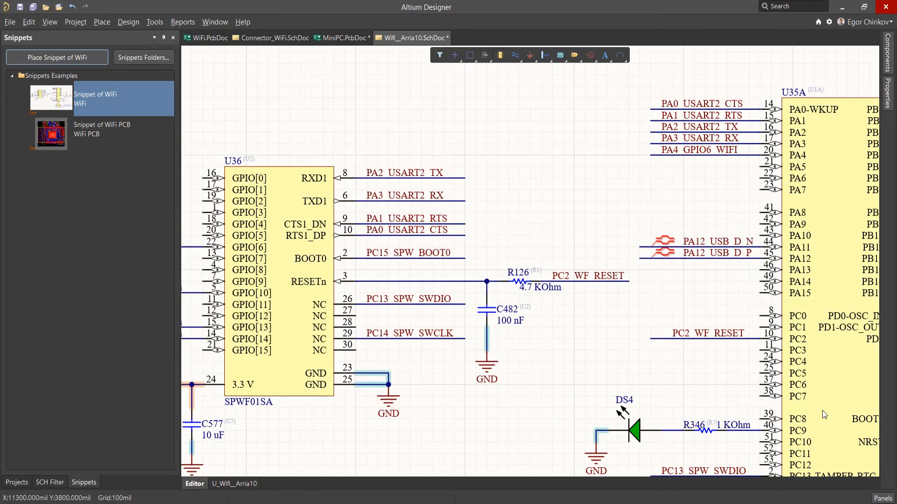
- Import changes from MiniPC.PrjPcb into the board and execute the ECO designator updates
click(341, 38)
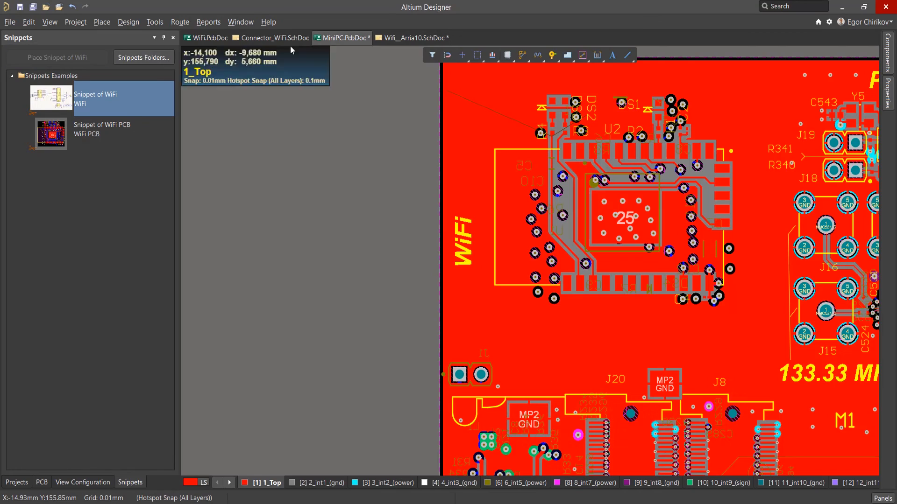
click(128, 22)
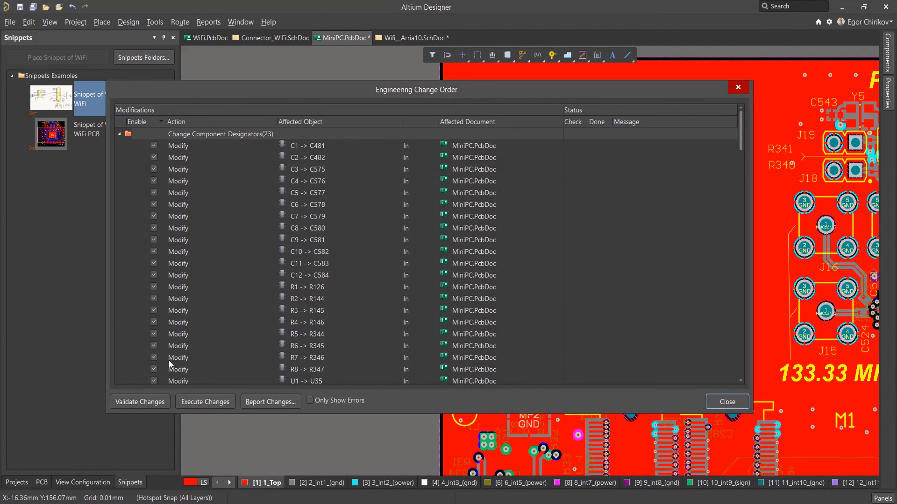
click(204, 402)
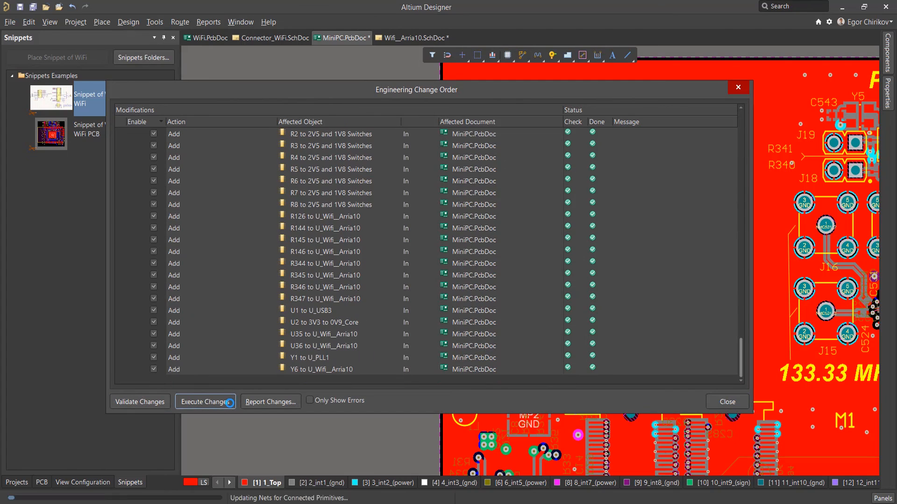